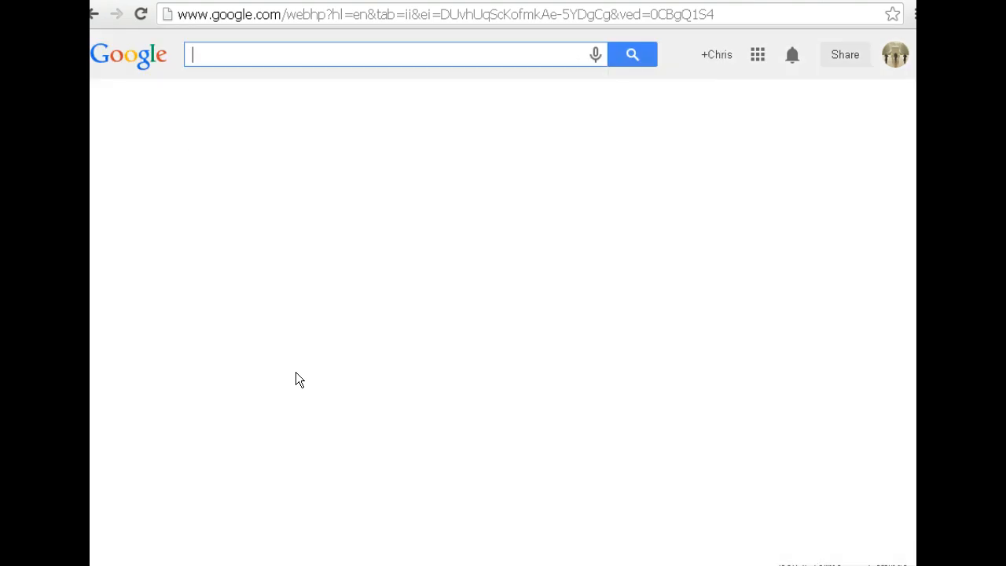
Step: Search Google for "Google Account" to list the Google Accounts sign-up result
{"action": "type", "text": "Google Account"}
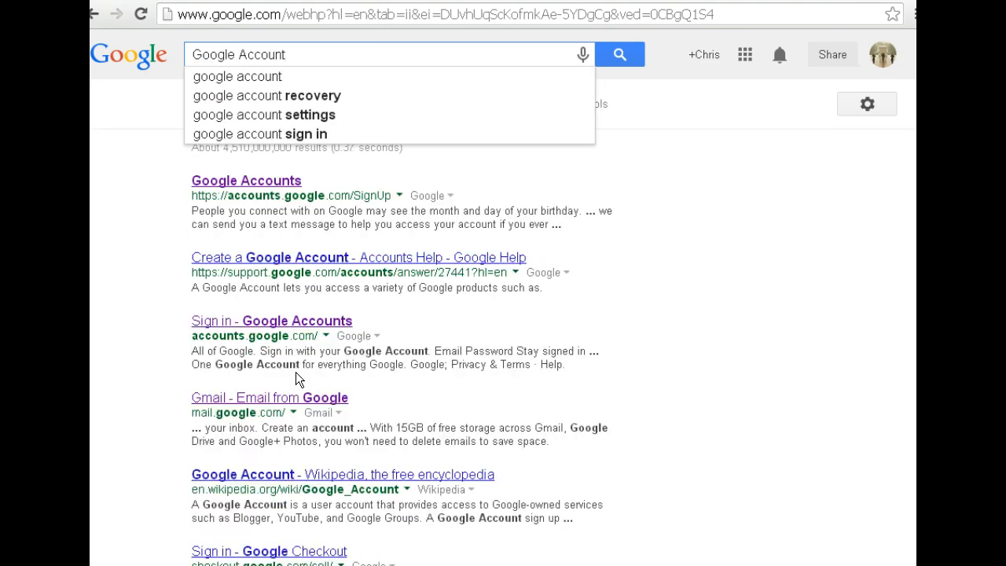
{"action": "left_click", "coordinate": [619, 53]}
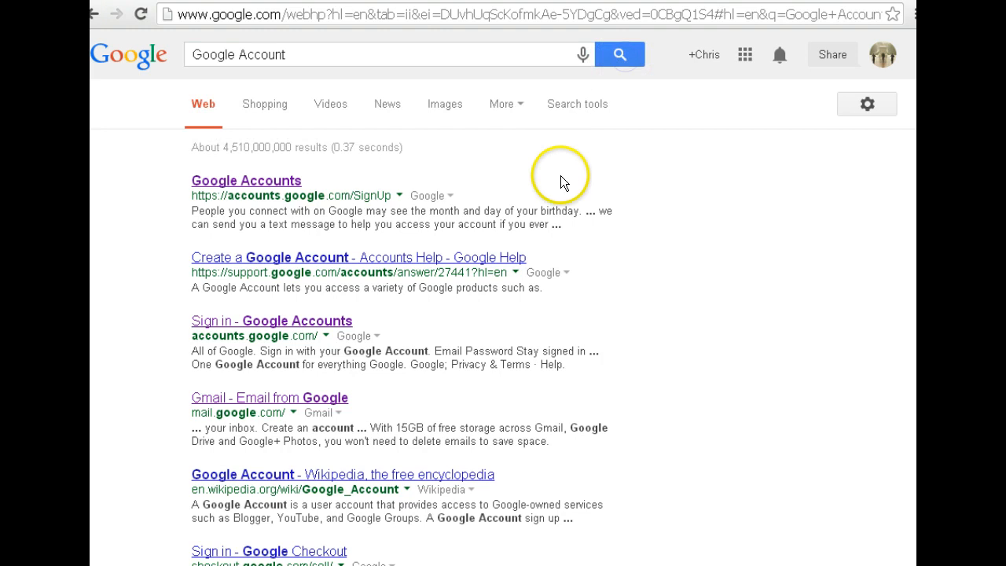
{"action": "mouse_move", "coordinate": [254, 144]}
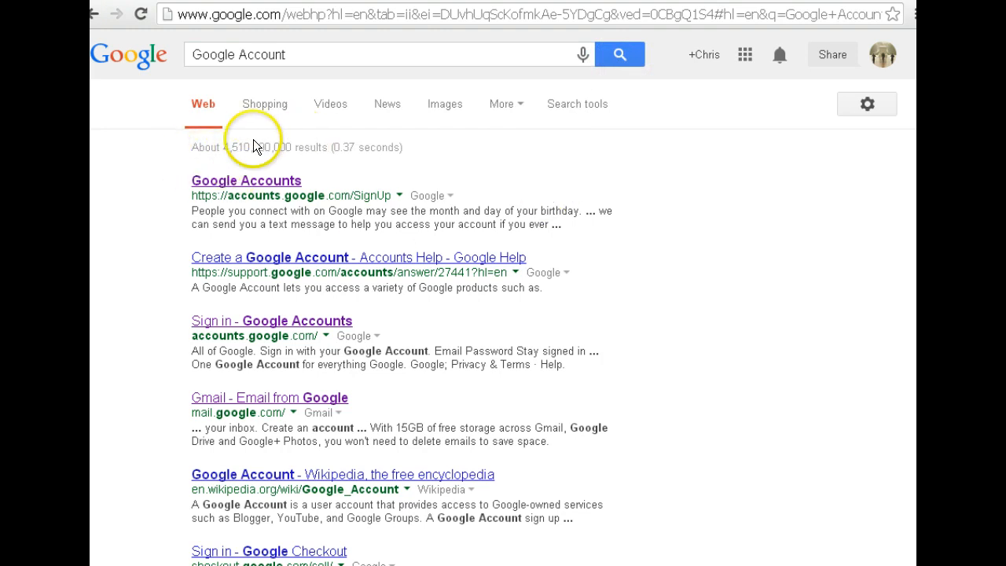
{"action": "mouse_move", "coordinate": [359, 151]}
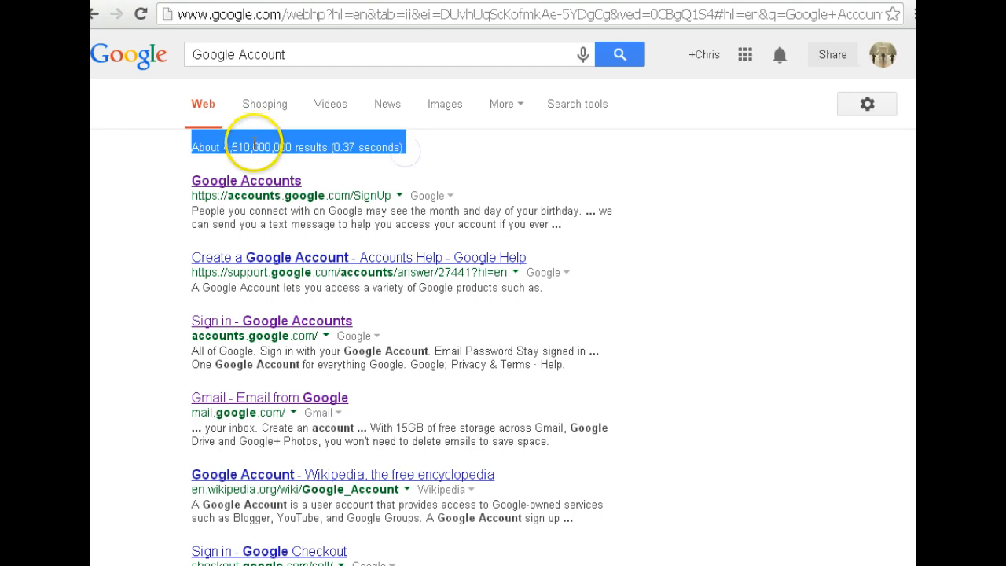
{"action": "mouse_move", "coordinate": [277, 222]}
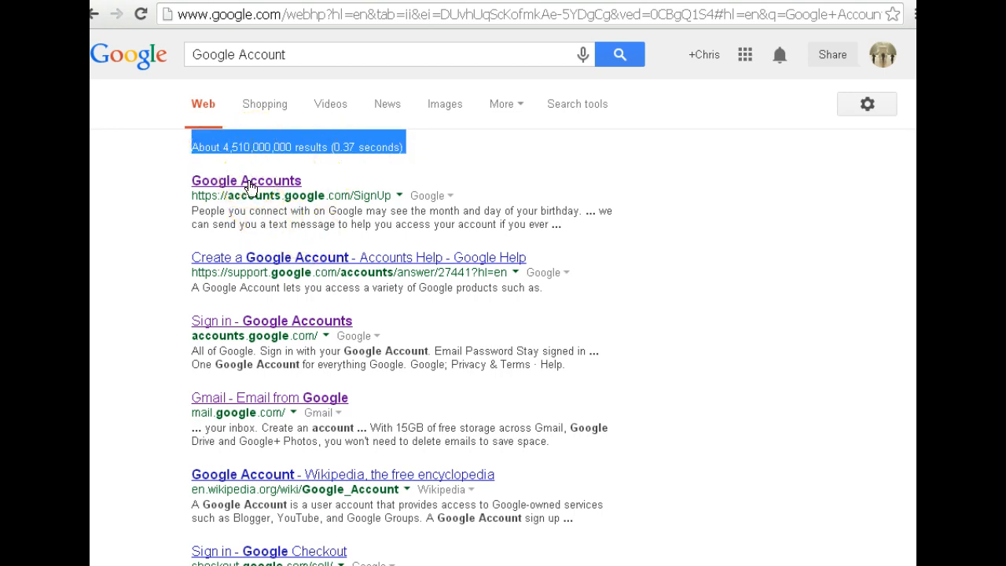
Step: Enter first name Coach and last name Layton on the sign-up form using a current email address
{"action": "left_click", "coordinate": [245, 179]}
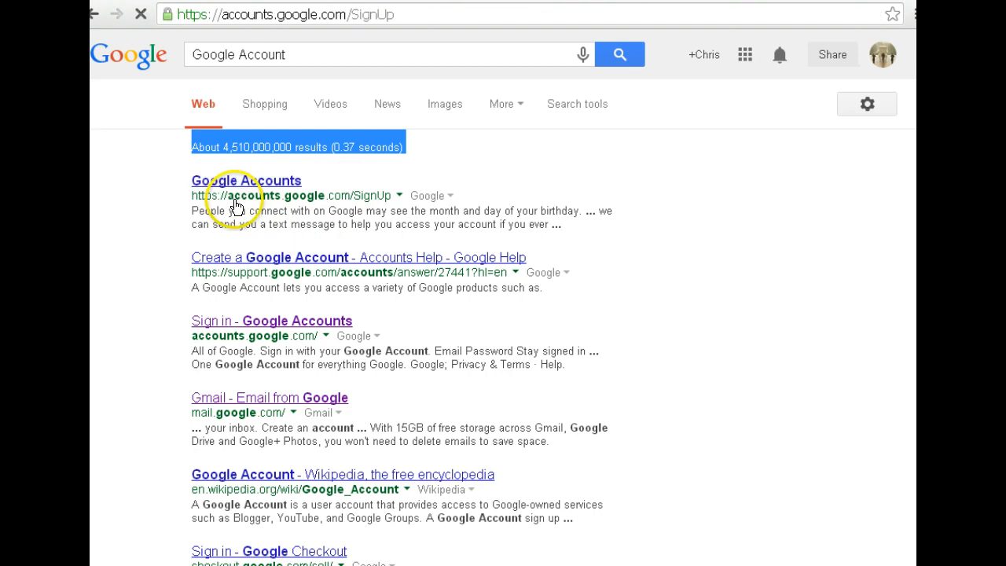
{"action": "left_click", "coordinate": [245, 179]}
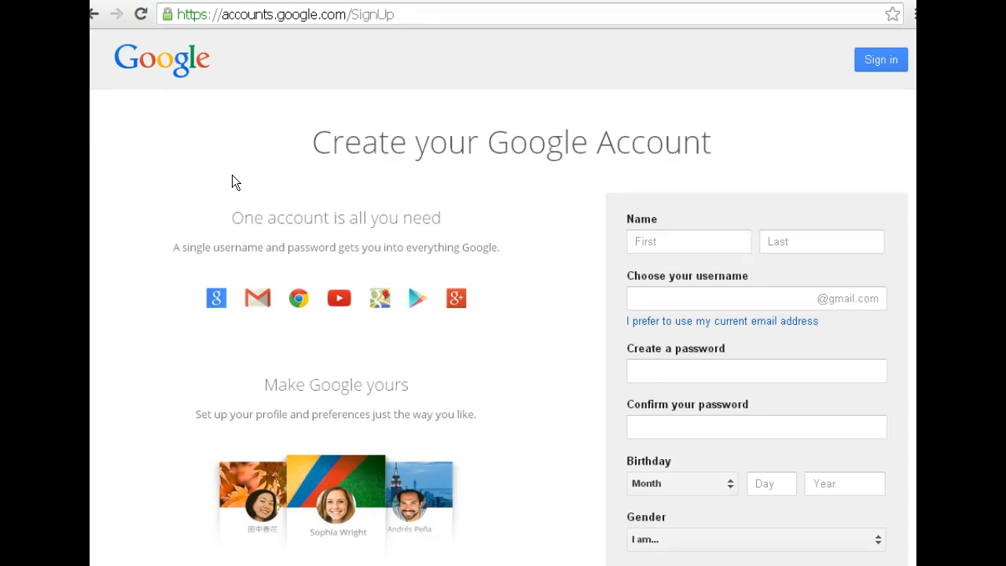
{"action": "left_click", "coordinate": [689, 242]}
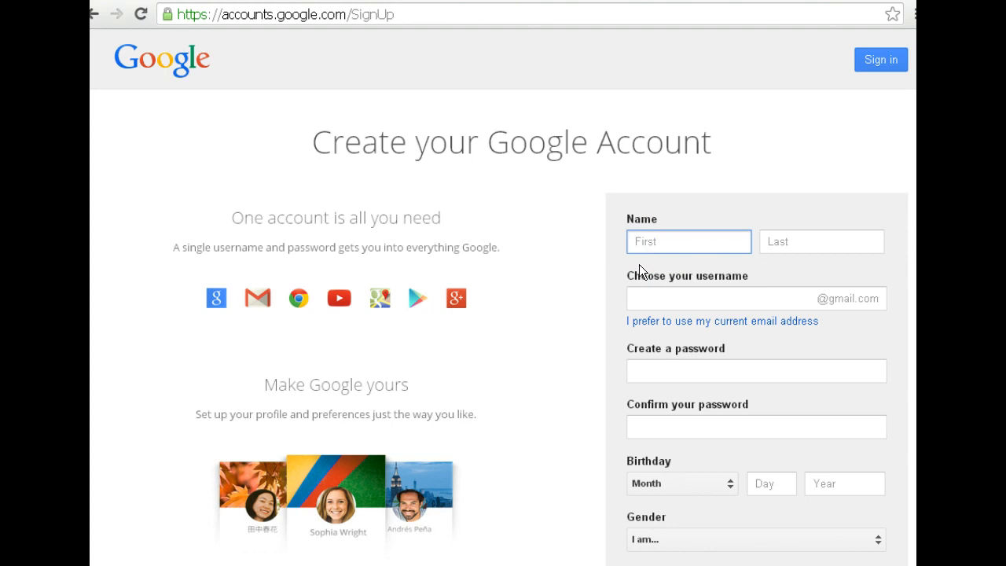
{"action": "left_click", "coordinate": [688, 242]}
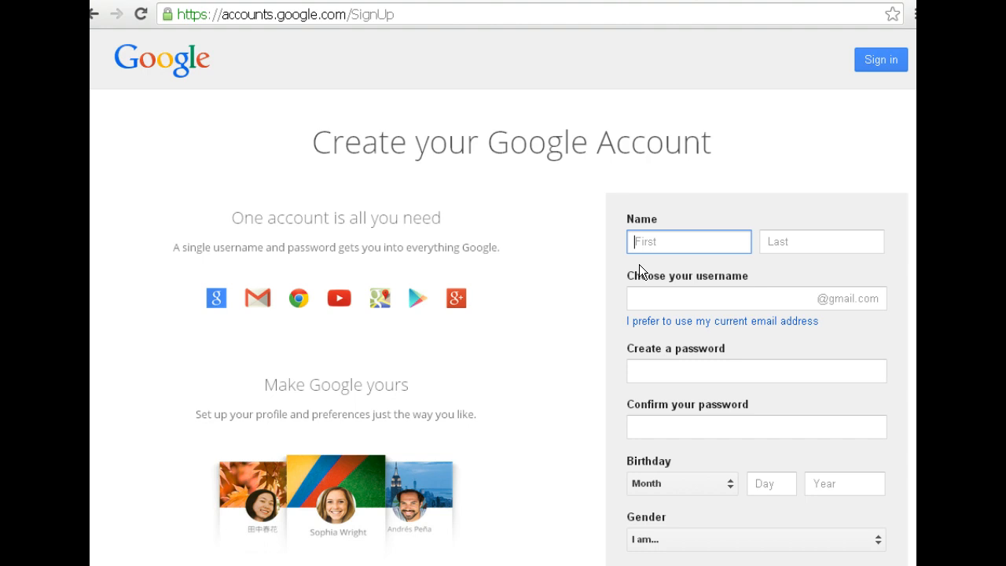
{"action": "type", "text": "Coach"}
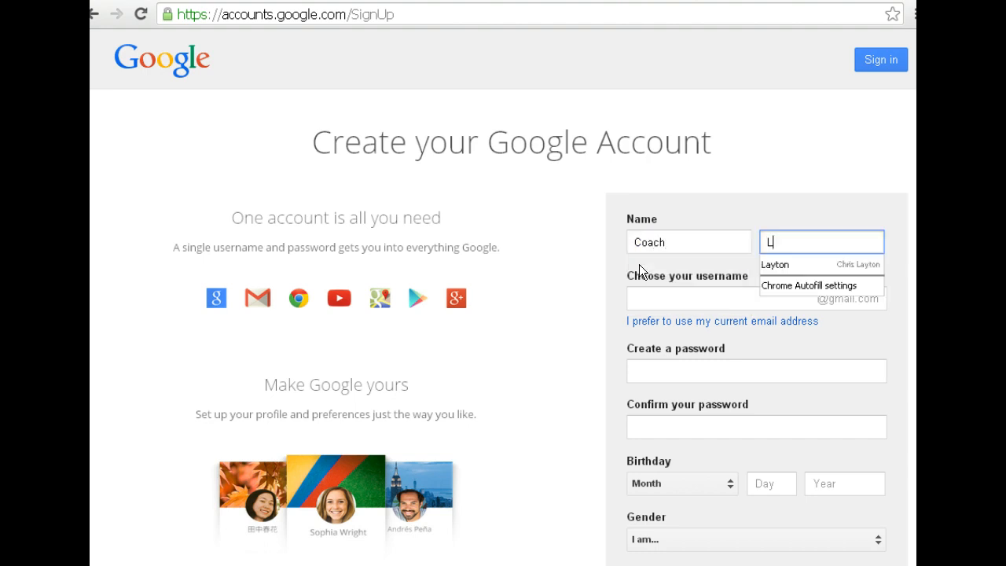
{"action": "left_click", "coordinate": [773, 264]}
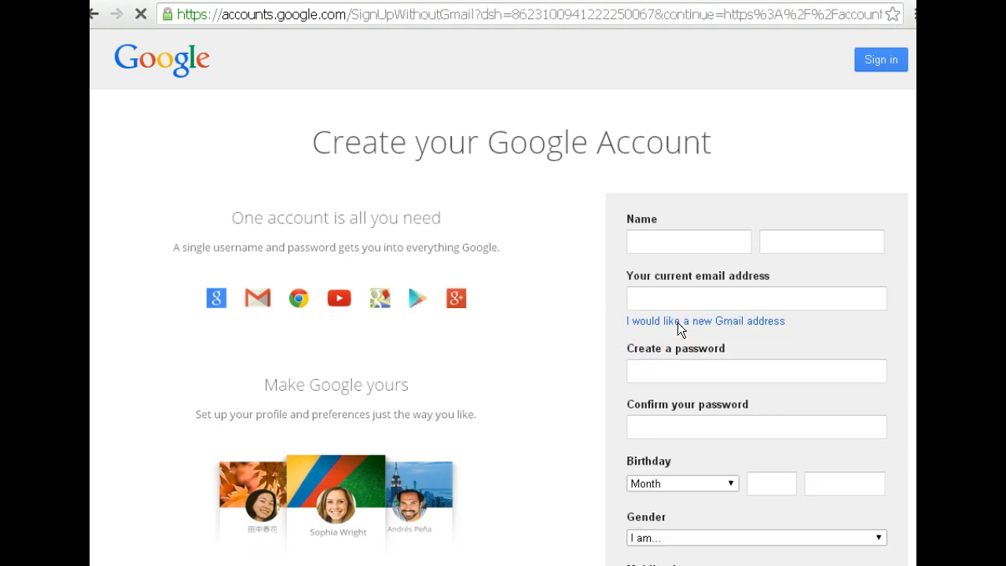
{"action": "left_click", "coordinate": [756, 299]}
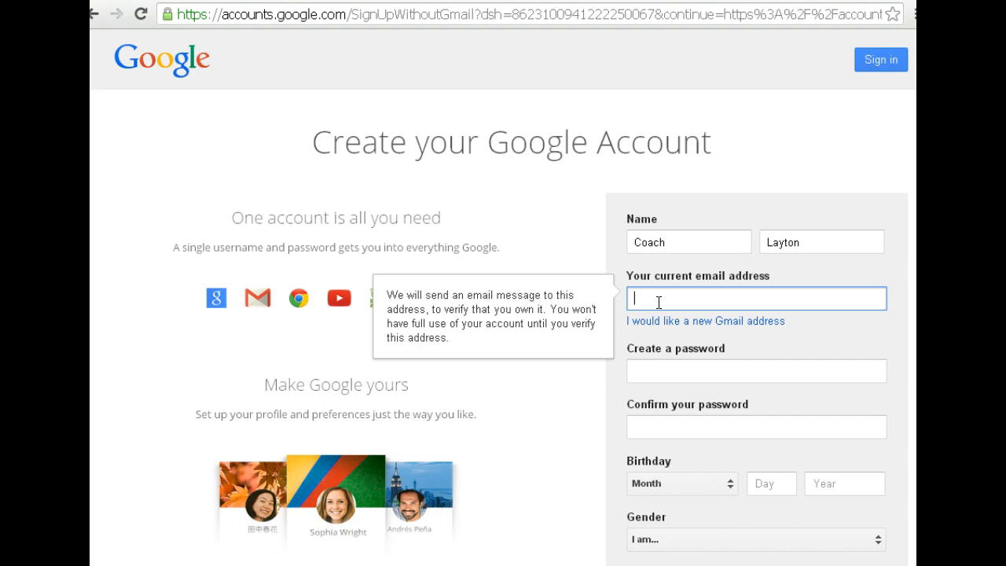
{"action": "type", "text": "usernam"}
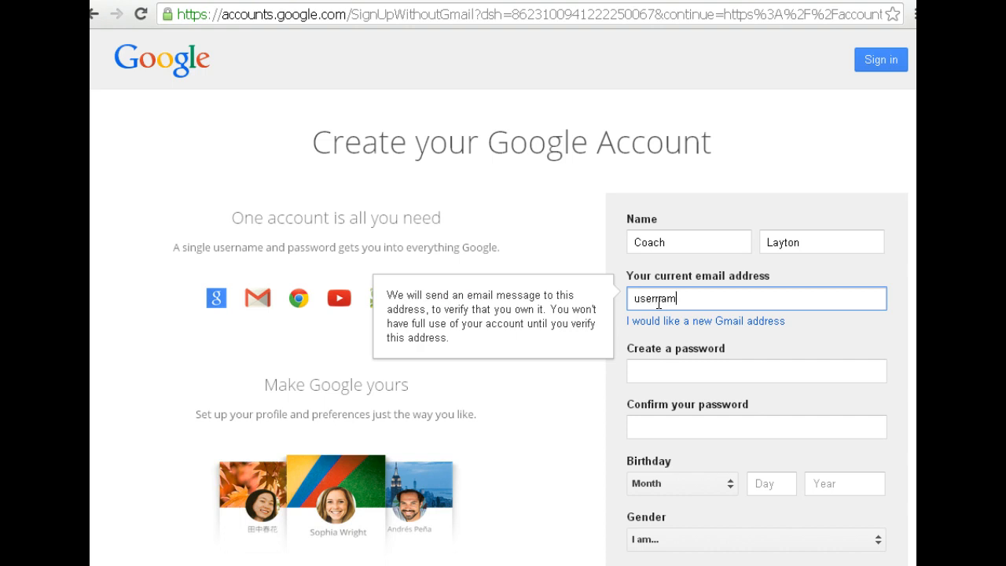
{"action": "type", "text": "@"}
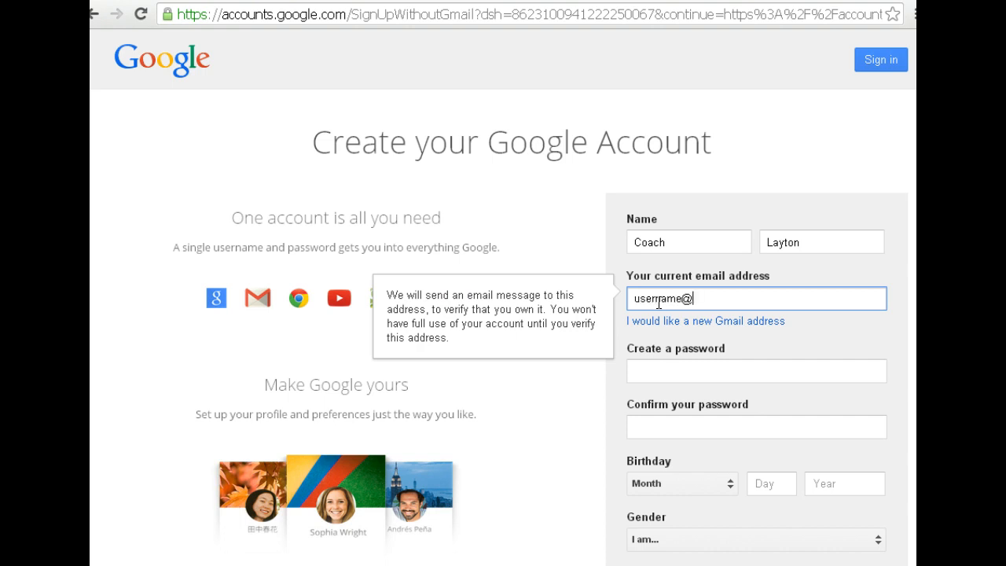
{"action": "type", "text": "ortn.edu"}
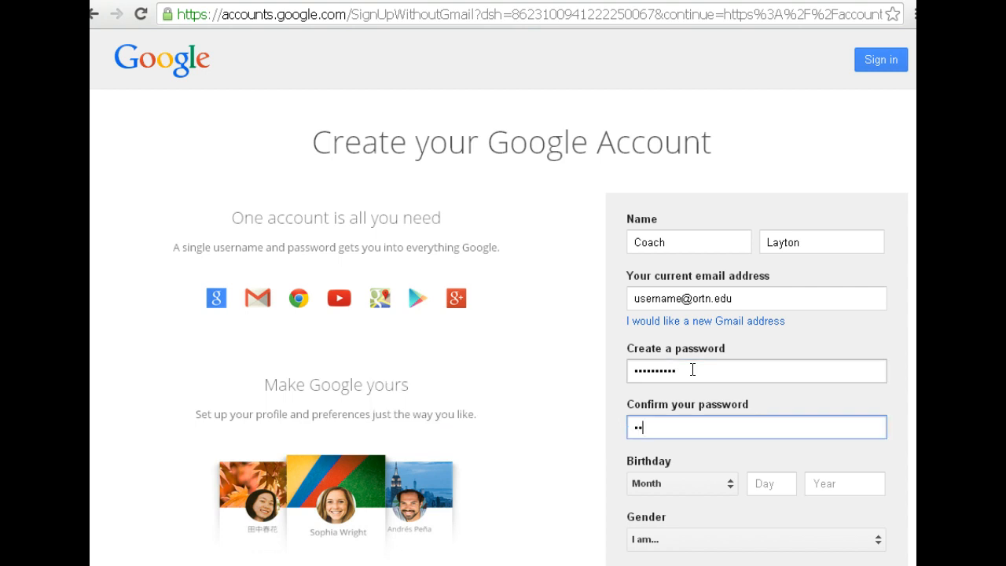
{"action": "type", "text": "••••"}
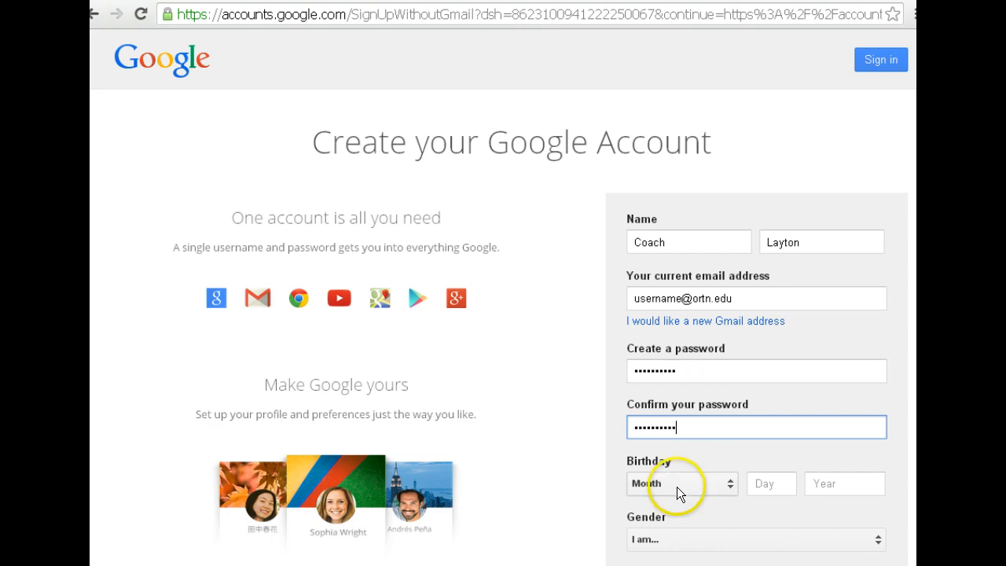
Step: Set the birthday to month 4, year 2000, and gender Male
{"action": "left_click", "coordinate": [678, 484]}
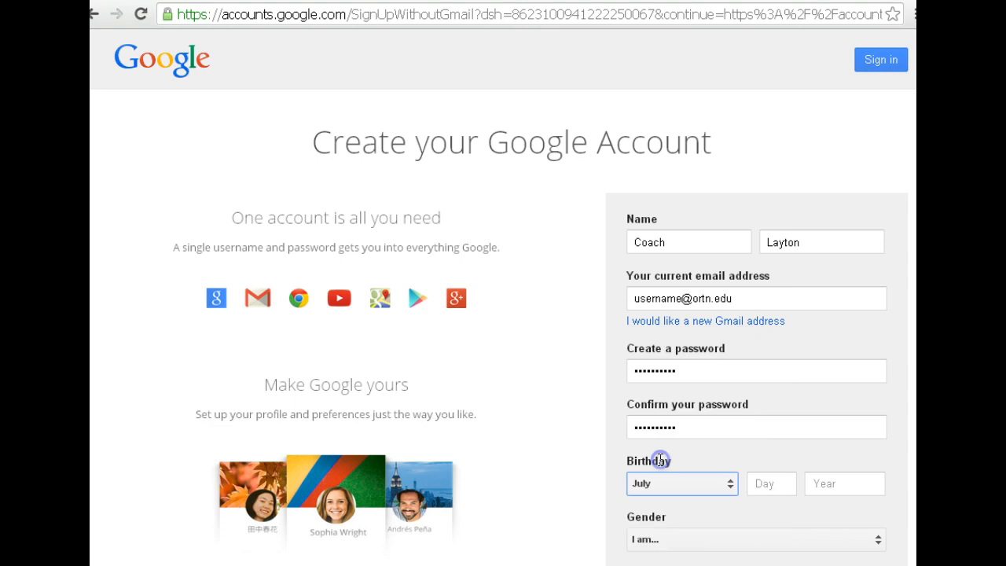
{"action": "type", "text": "4"}
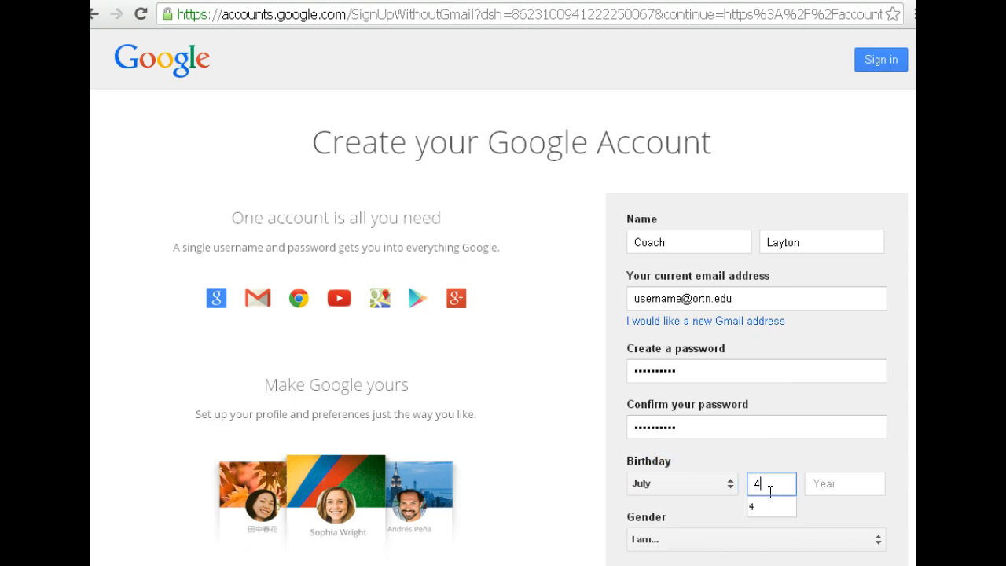
{"action": "left_click", "coordinate": [842, 484]}
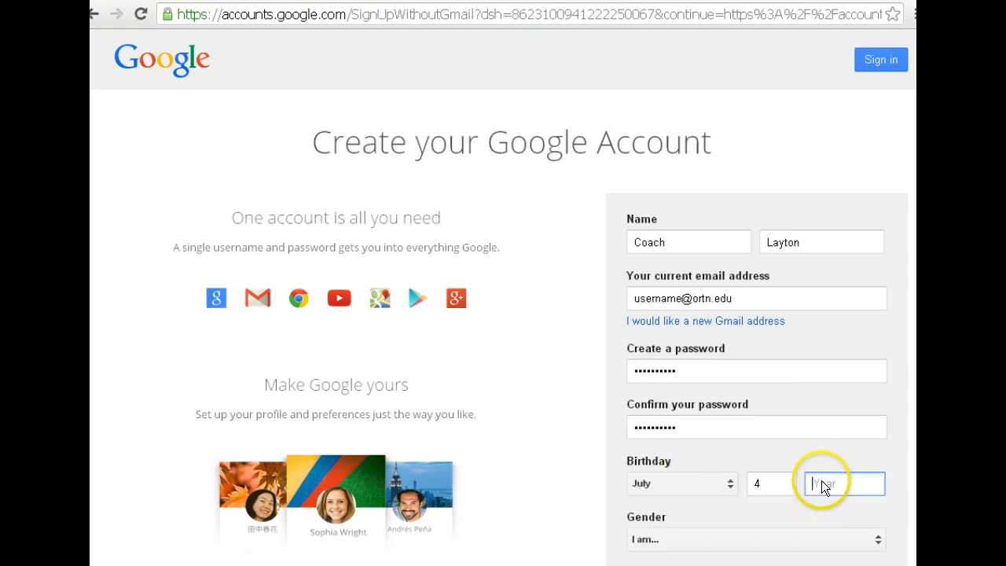
{"action": "type", "text": "2000"}
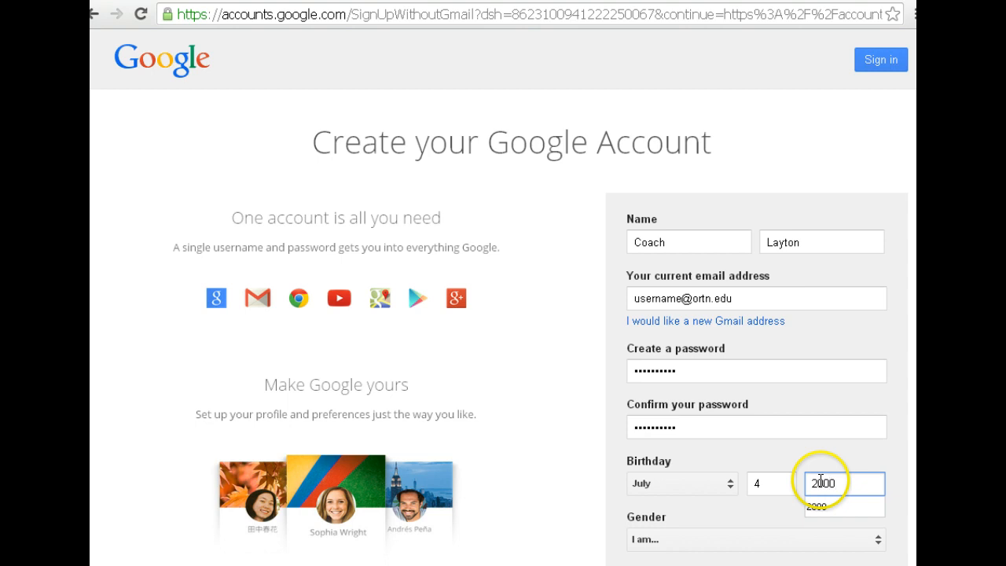
{"action": "scroll", "scroll_direction": "down", "scroll_amount": 3}
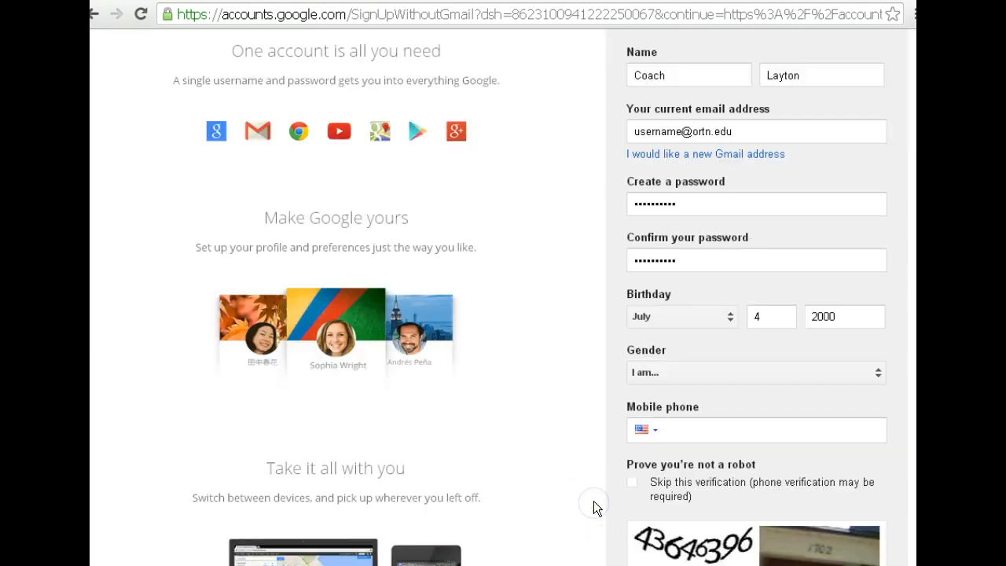
{"action": "scroll", "scroll_direction": "down", "scroll_amount": 3}
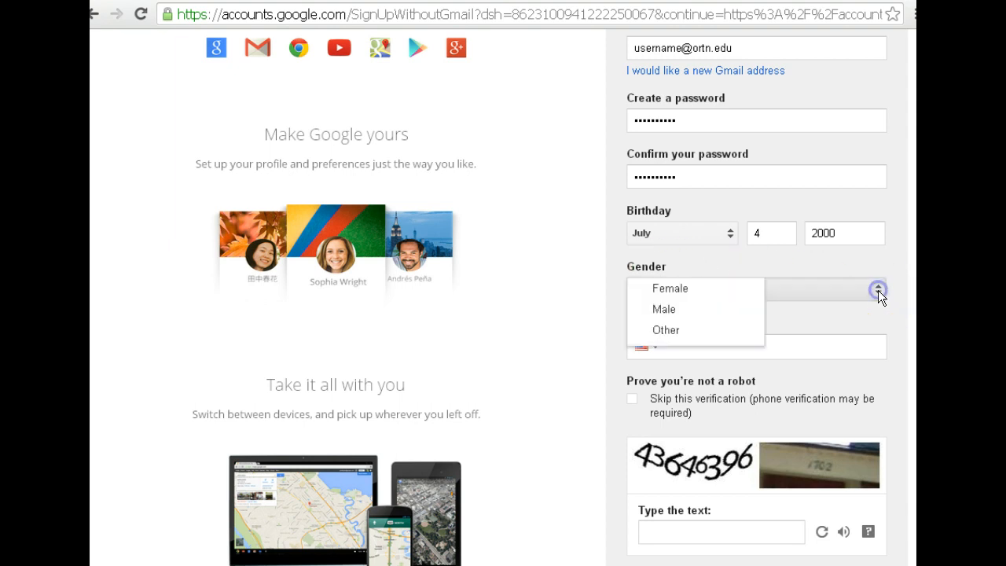
{"action": "left_click", "coordinate": [663, 308]}
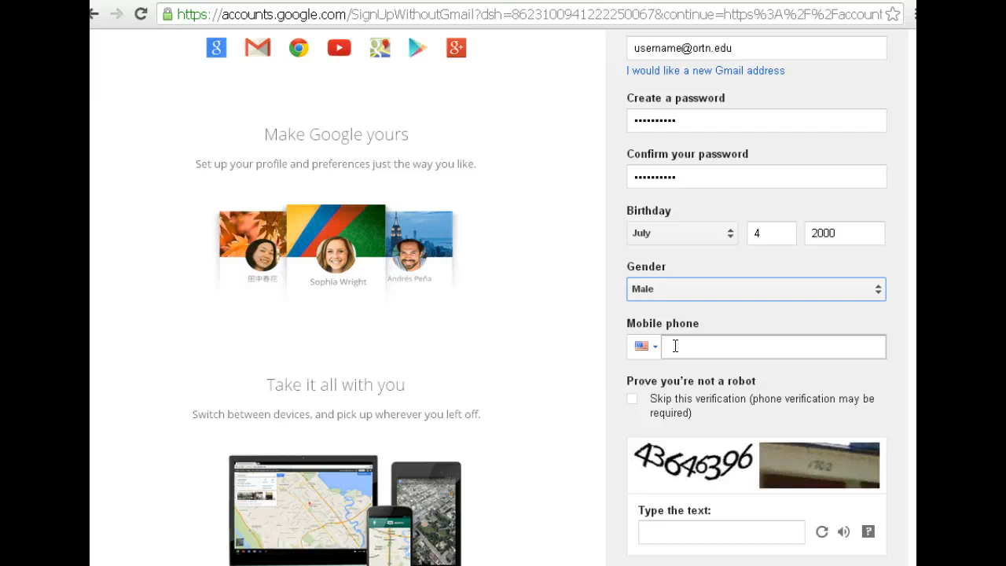
{"action": "left_click", "coordinate": [774, 347]}
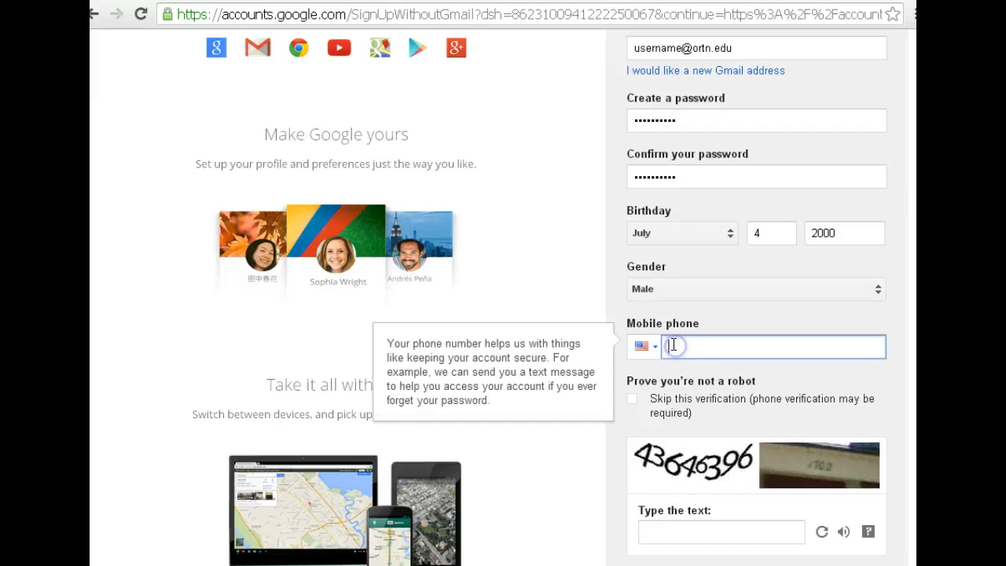
{"action": "type", "text": "901-5"}
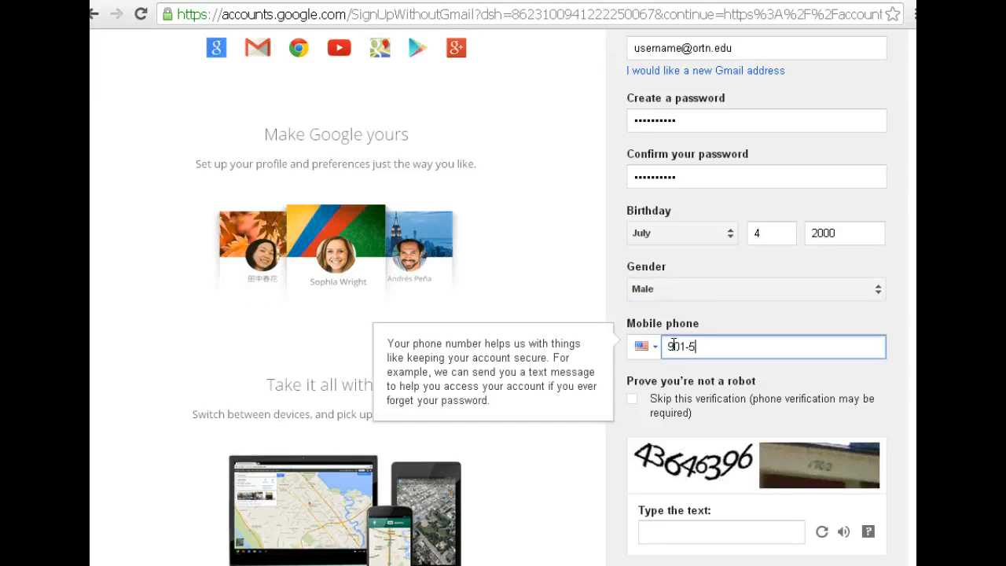
{"action": "type", "text": "55-5555"}
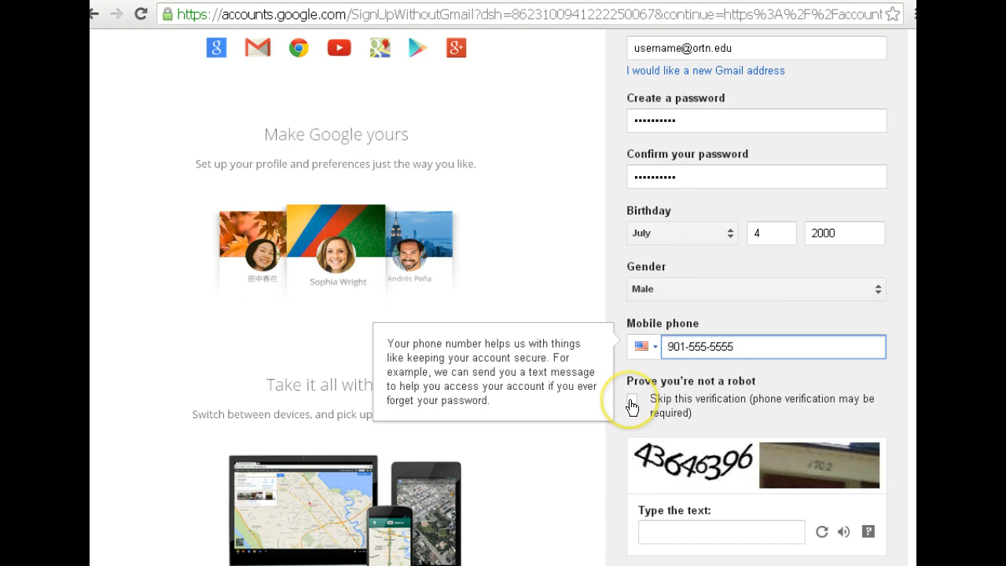
{"action": "left_click", "coordinate": [632, 400]}
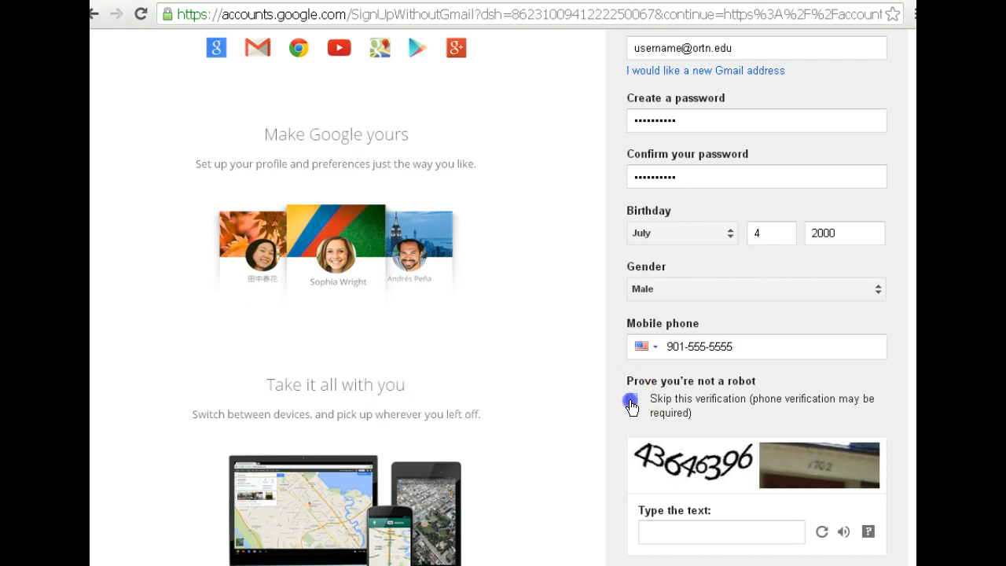
{"action": "left_click", "coordinate": [631, 399]}
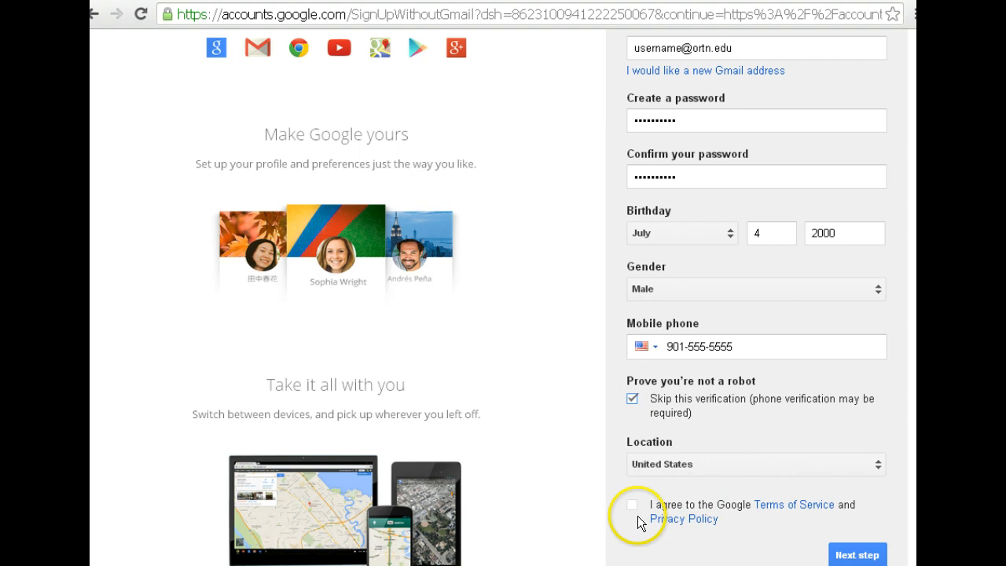
{"action": "left_click", "coordinate": [631, 504]}
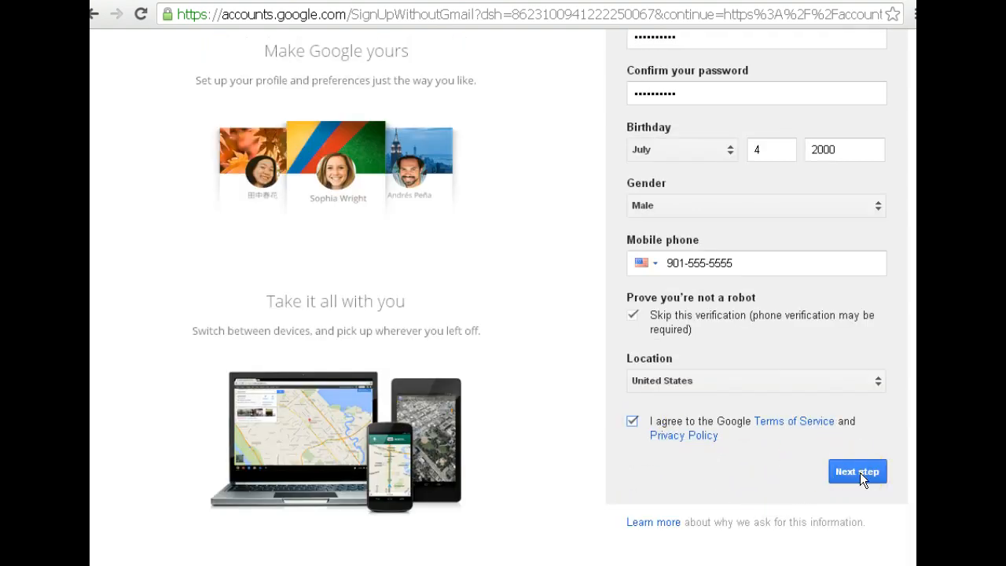
{"action": "left_click", "coordinate": [856, 471]}
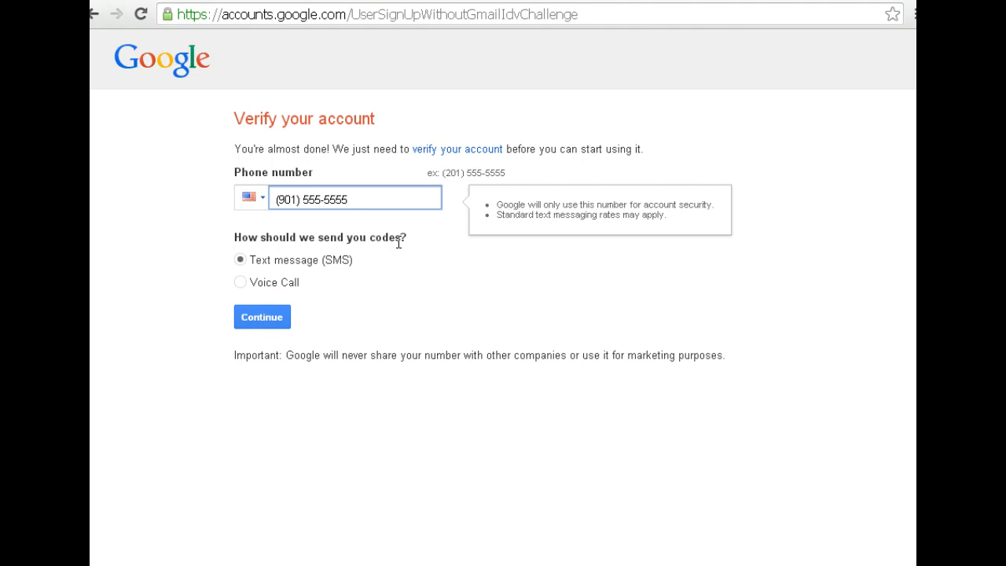
{"action": "left_click", "coordinate": [260, 316]}
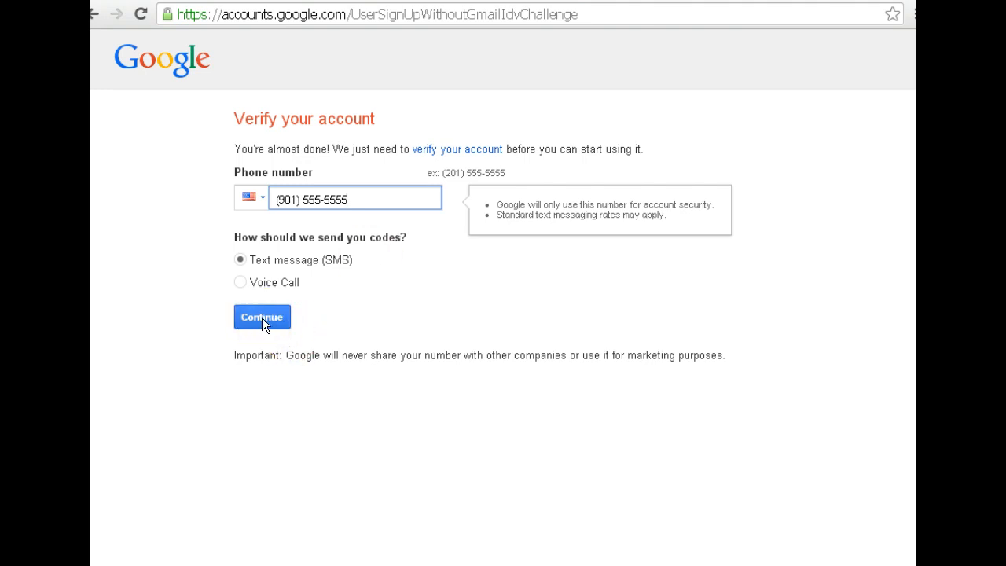
{"action": "left_click", "coordinate": [261, 317]}
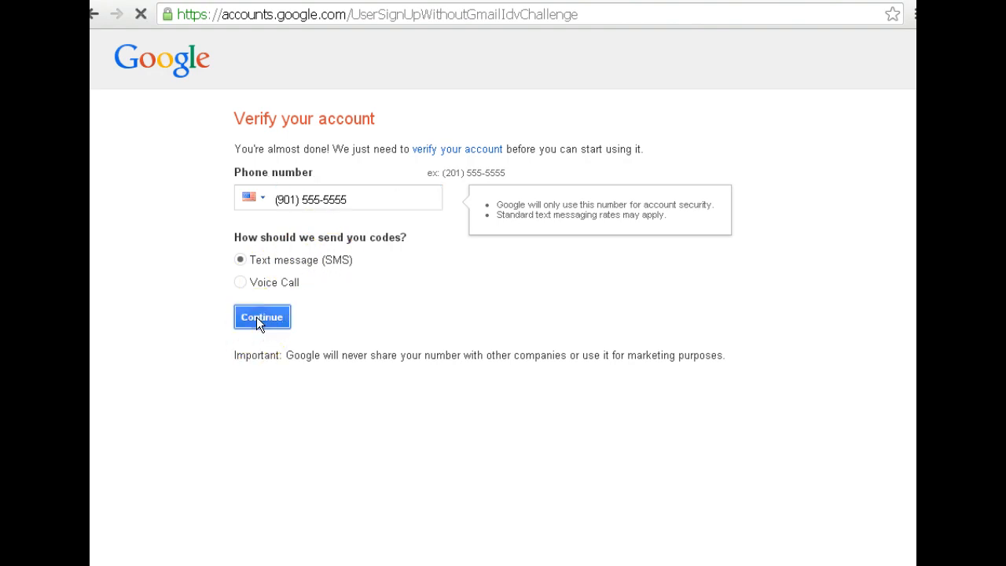
{"action": "left_click", "coordinate": [261, 316]}
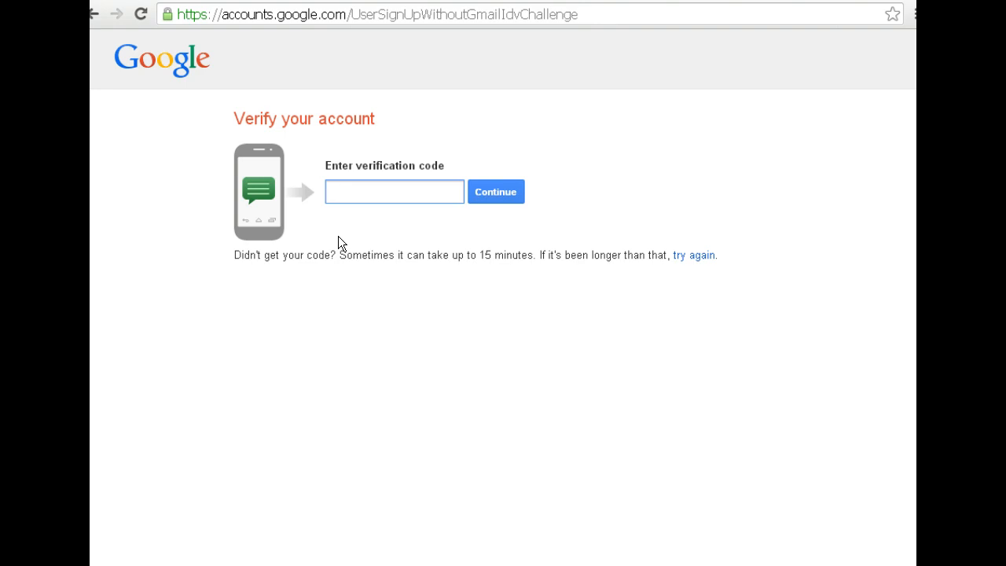
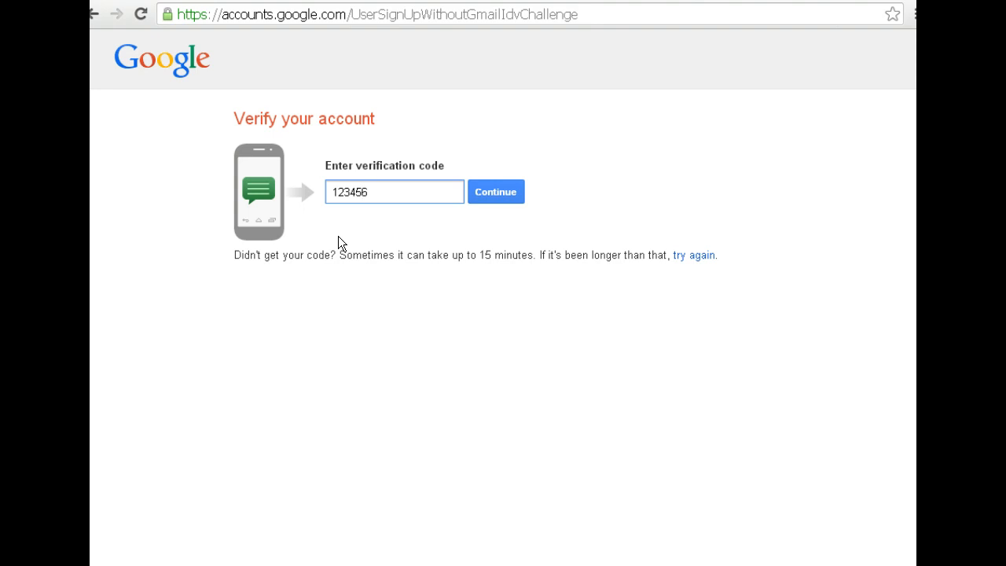
{"action": "left_click", "coordinate": [393, 192]}
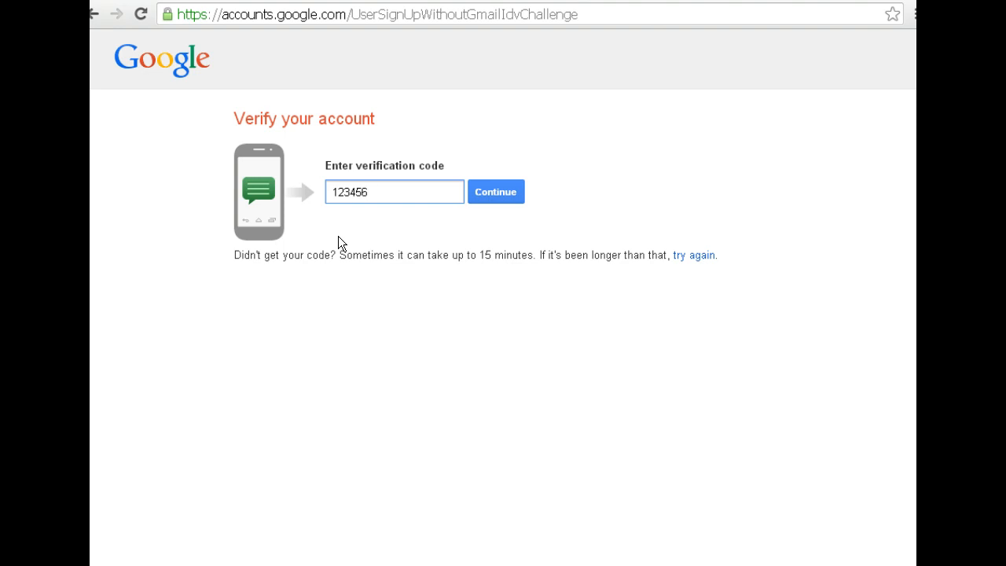
{"action": "left_click", "coordinate": [393, 191]}
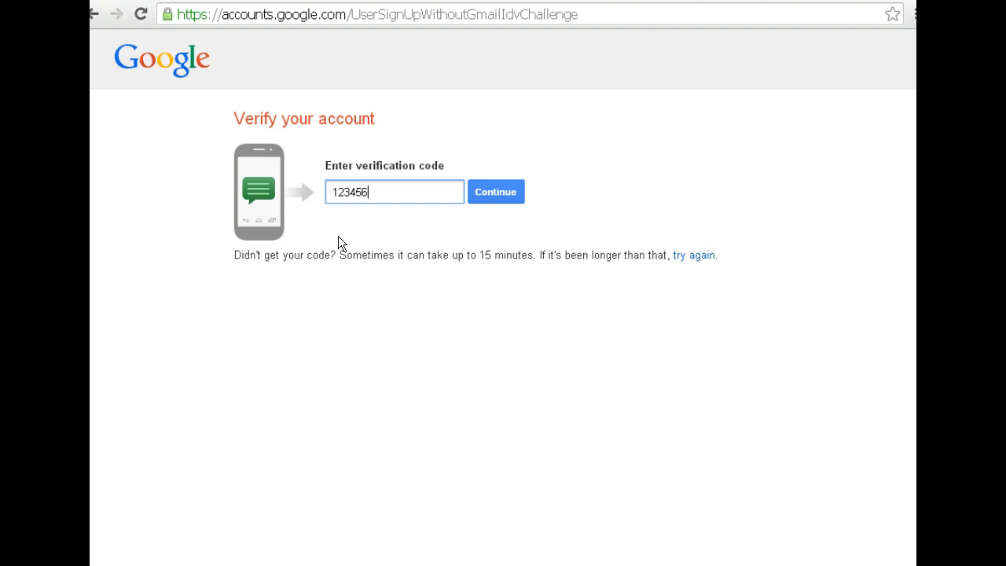